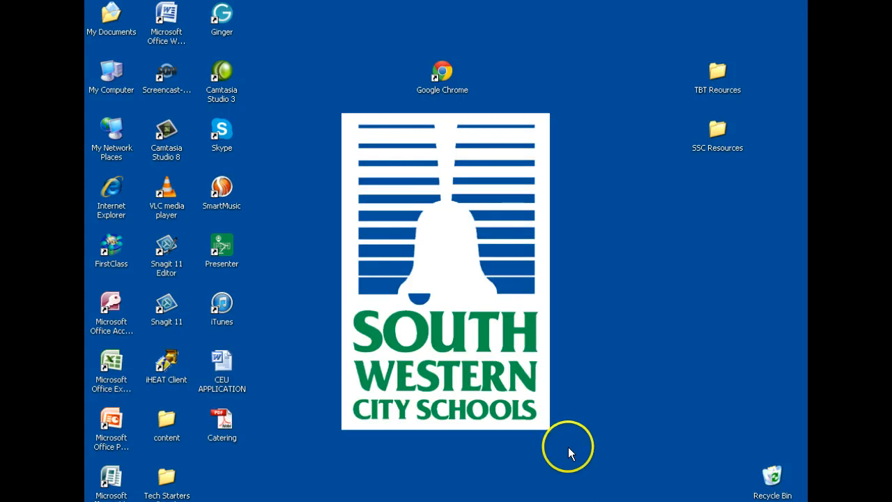
mouse_move(613, 269)
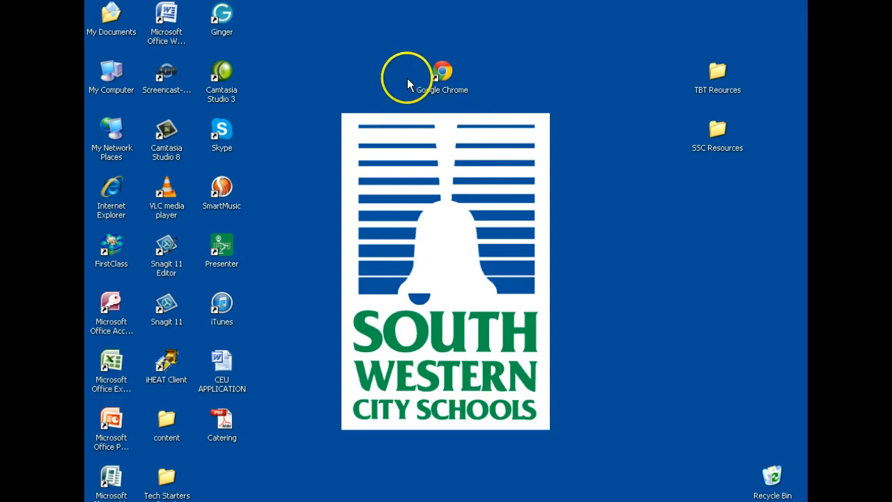
mouse_move(451, 110)
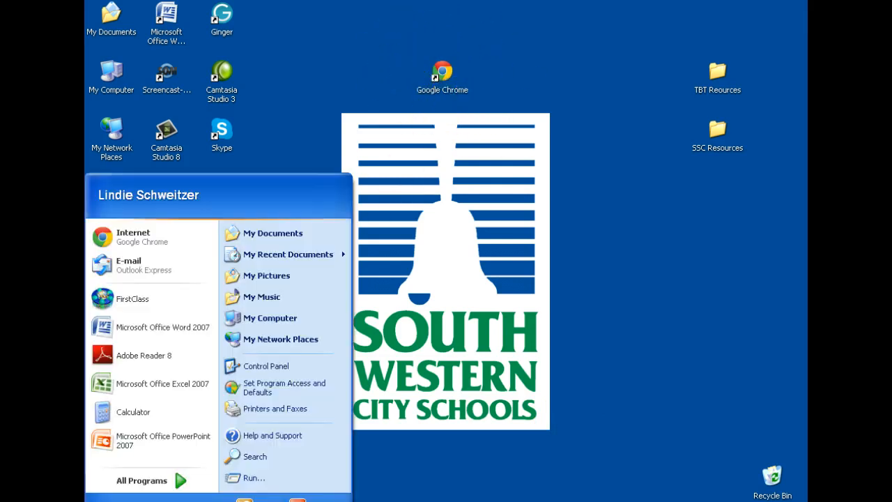
- Launch Google Chrome from the desktop and open the Google sign-in page
click(142, 480)
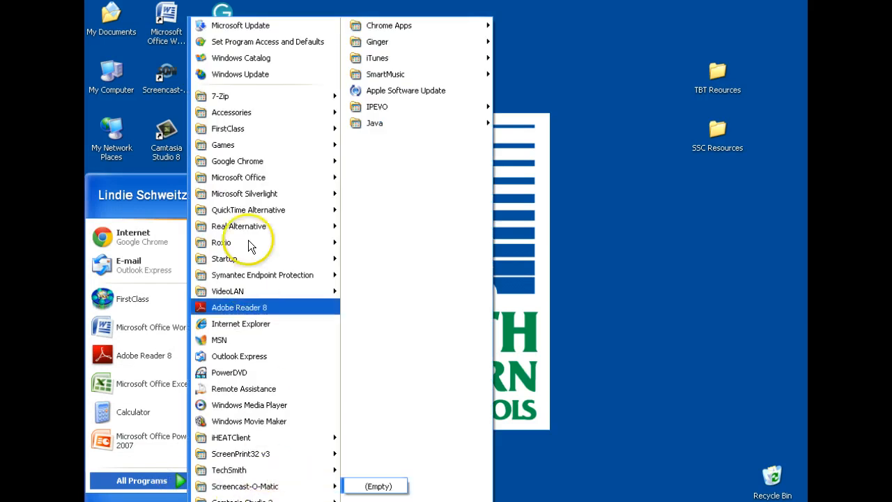
mouse_move(236, 161)
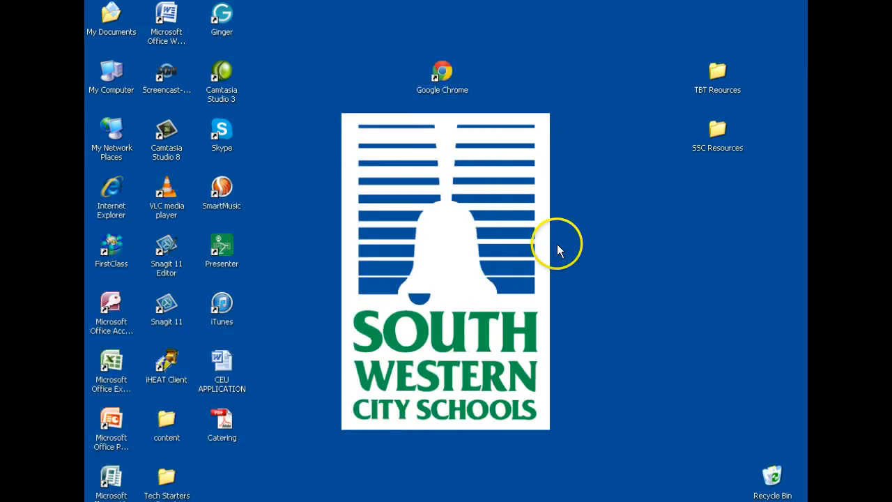
double_click(441, 71)
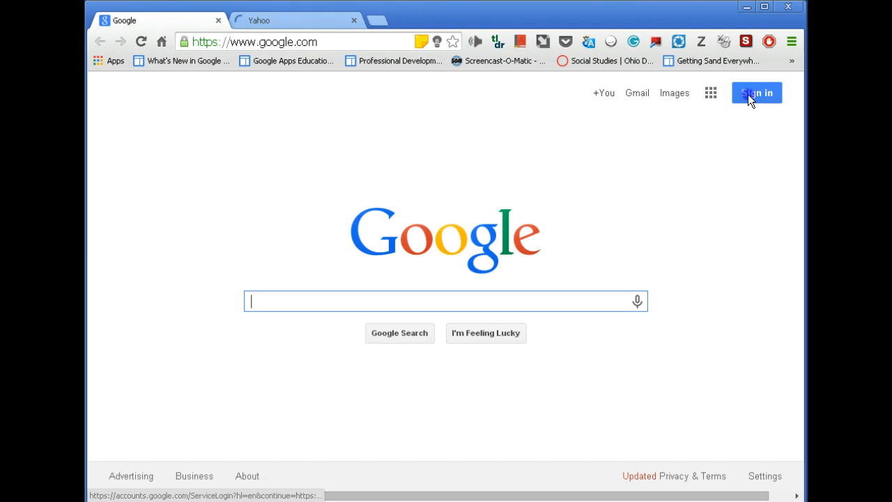
click(756, 93)
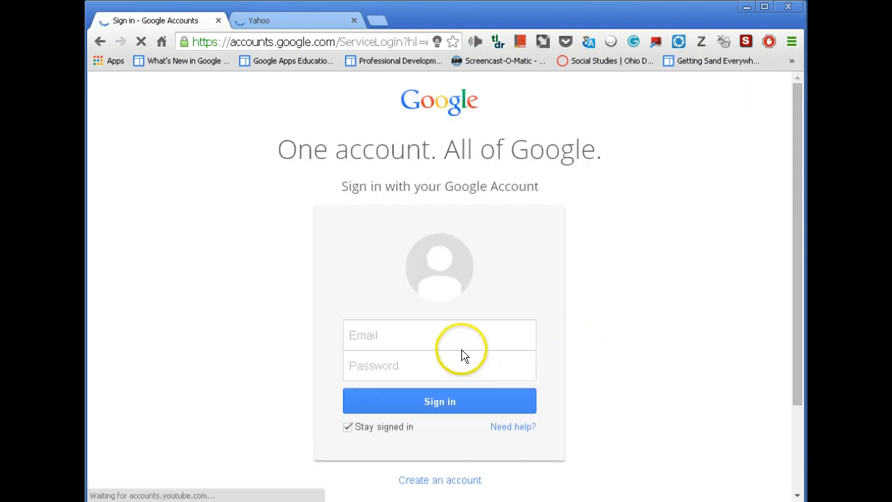
click(438, 335)
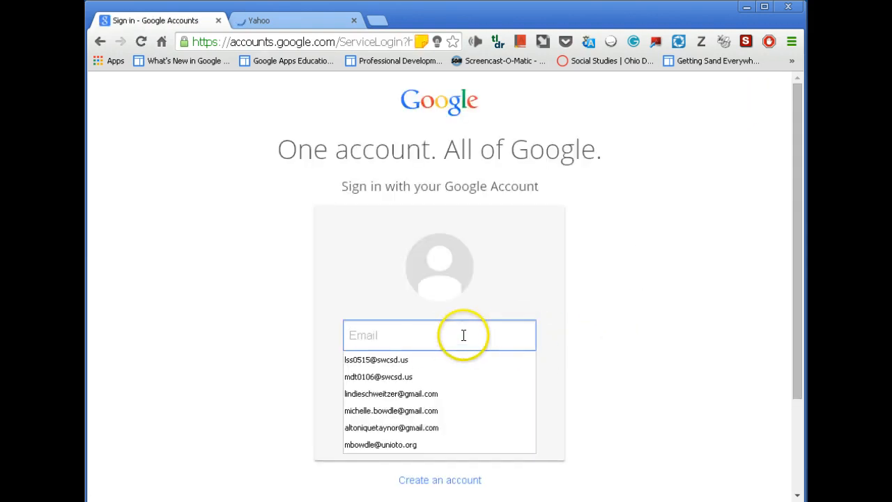
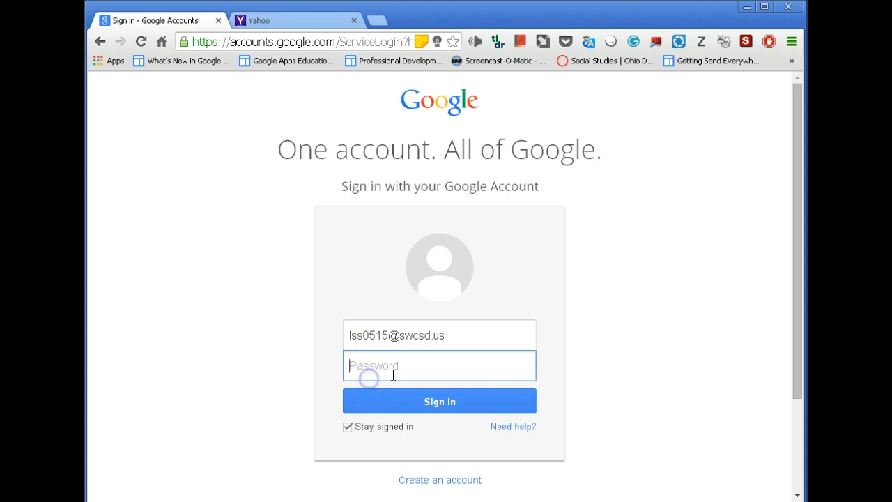
text(•••)
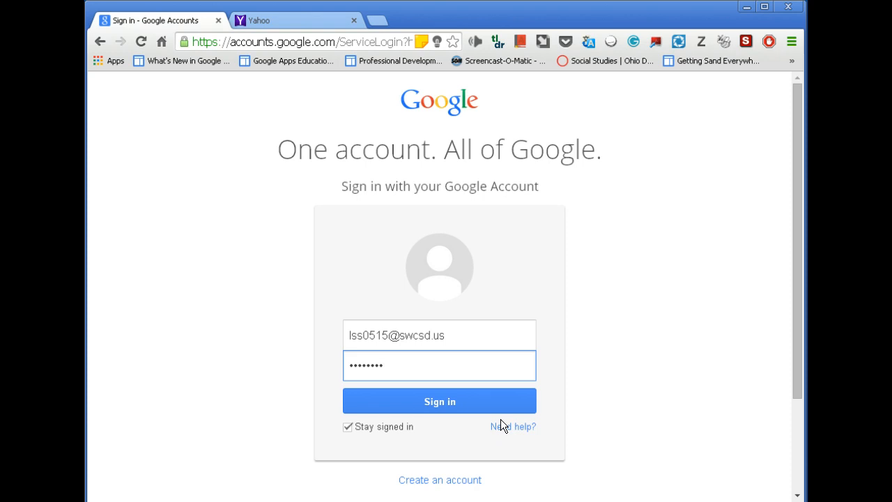
click(439, 401)
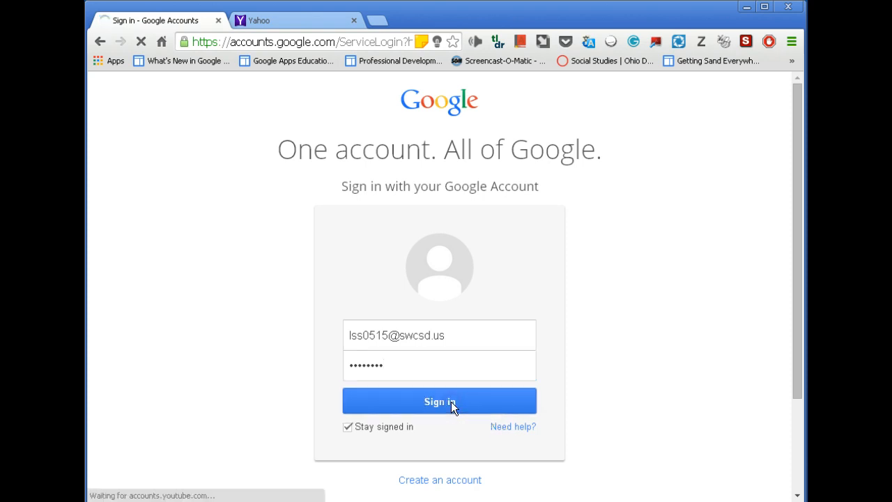
- Resubmit the sign-in details and land on google.com signed in to the school account
click(439, 400)
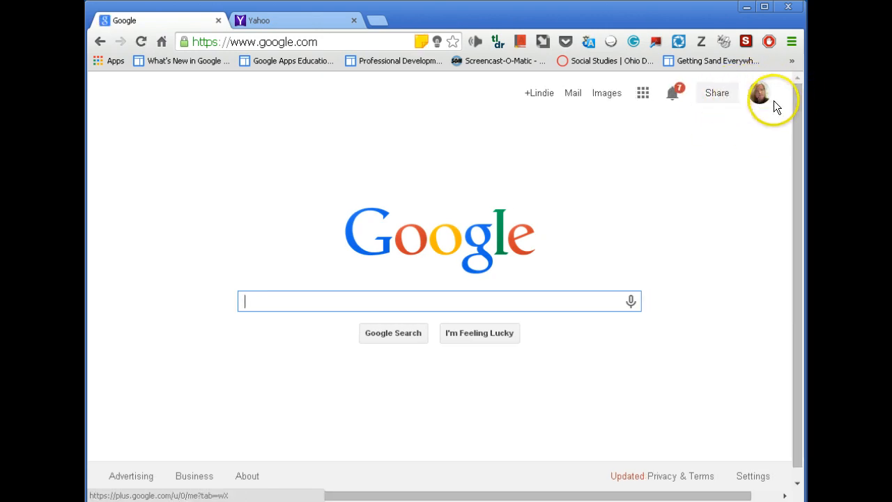
mouse_move(756, 105)
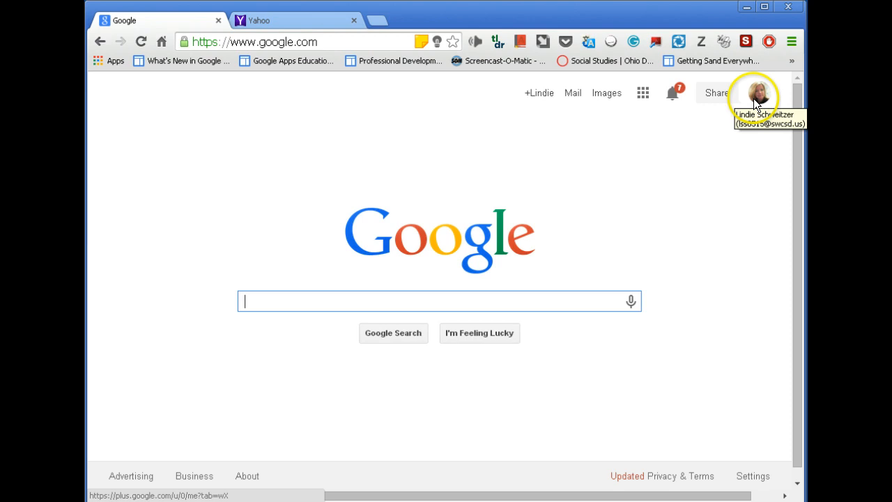
mouse_move(566, 287)
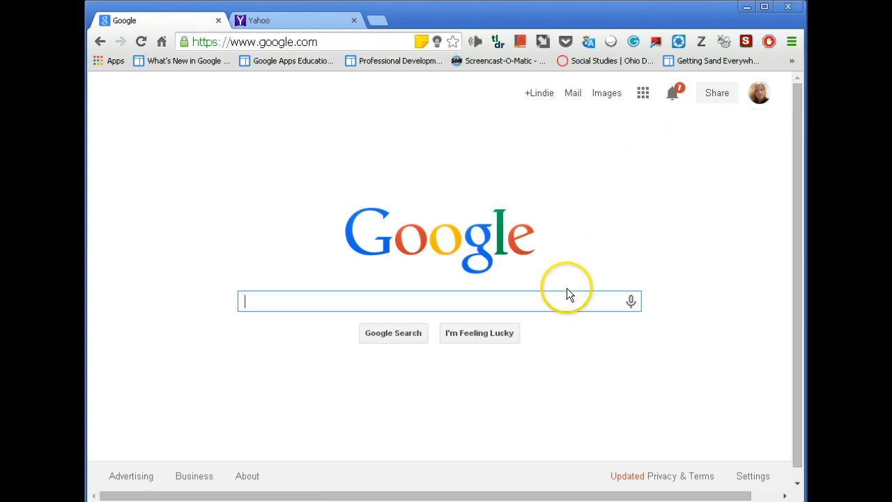
mouse_move(334, 387)
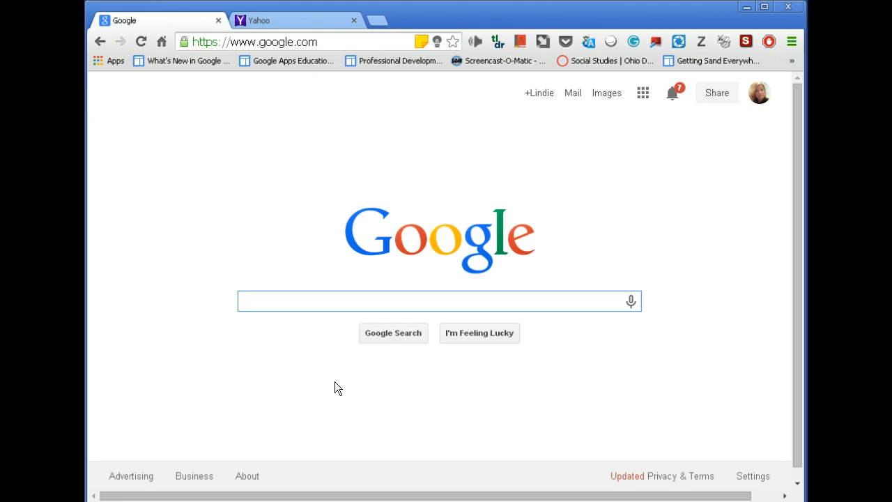
click(439, 301)
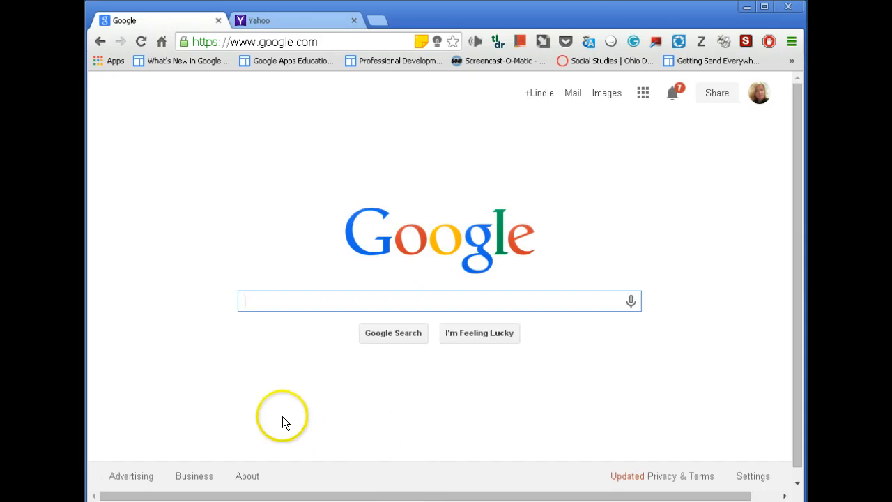